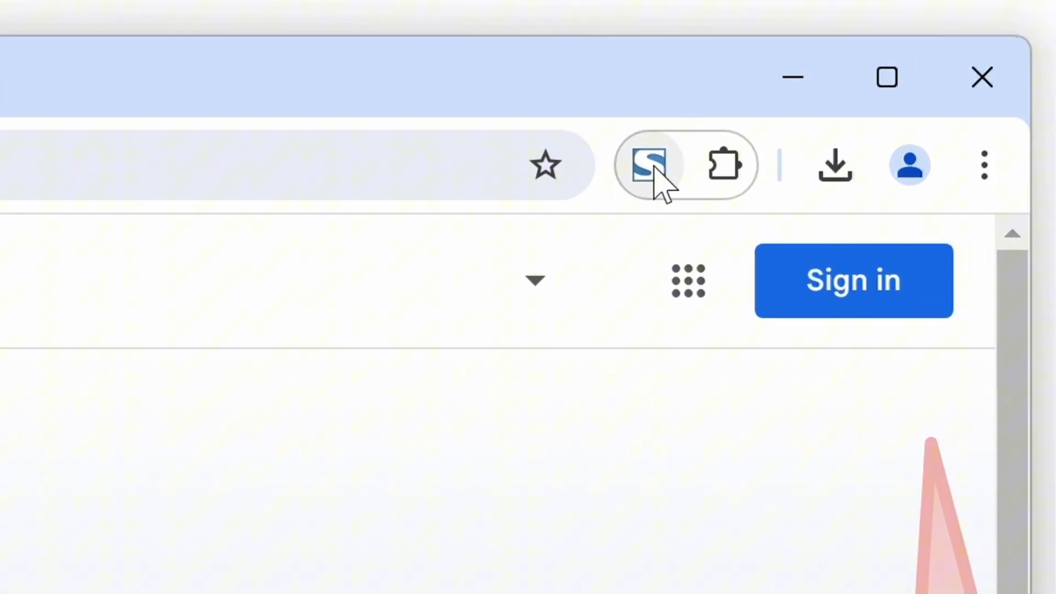
# Navigate Google Analytics to the Life cycle > Monetization > Overview report, ready for capture
pyautogui.click(648, 163)
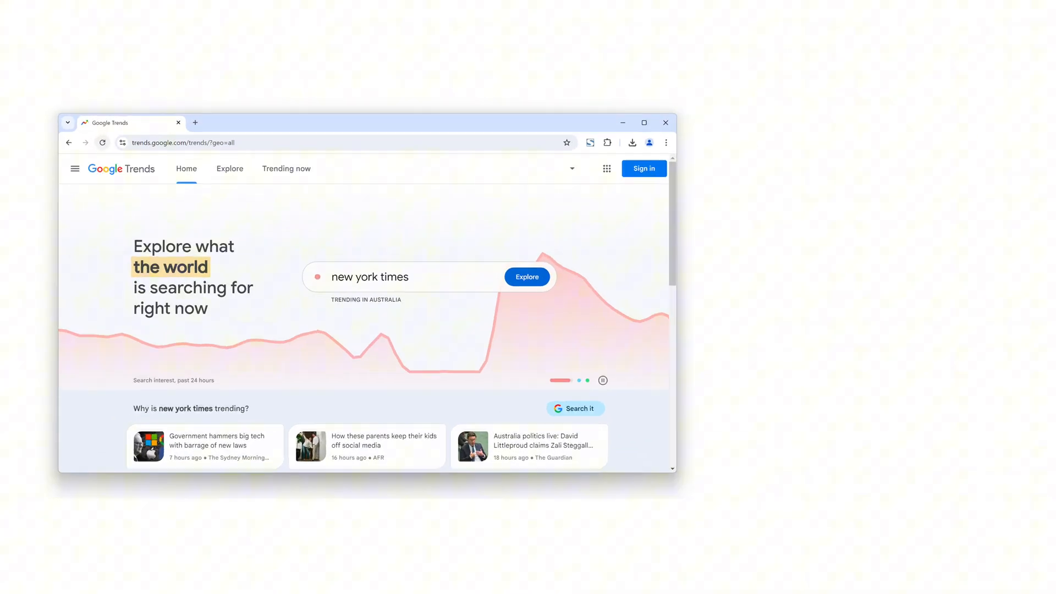
pyautogui.click(607, 142)
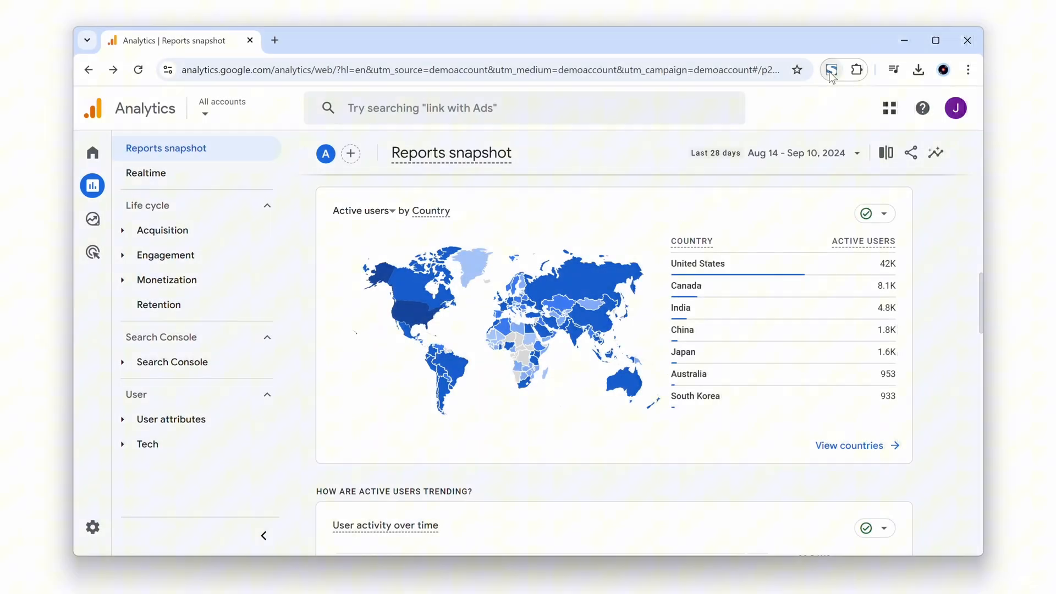
pyautogui.click(832, 70)
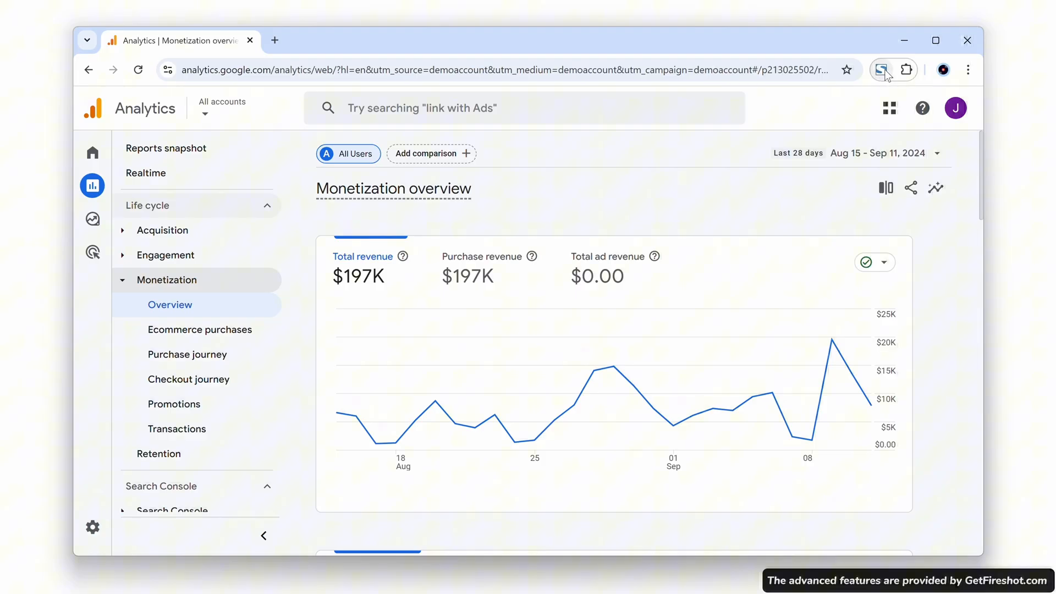
# Capture the page with FireShot and land on the Save Screenshot page for the r/Art capture
pyautogui.click(880, 70)
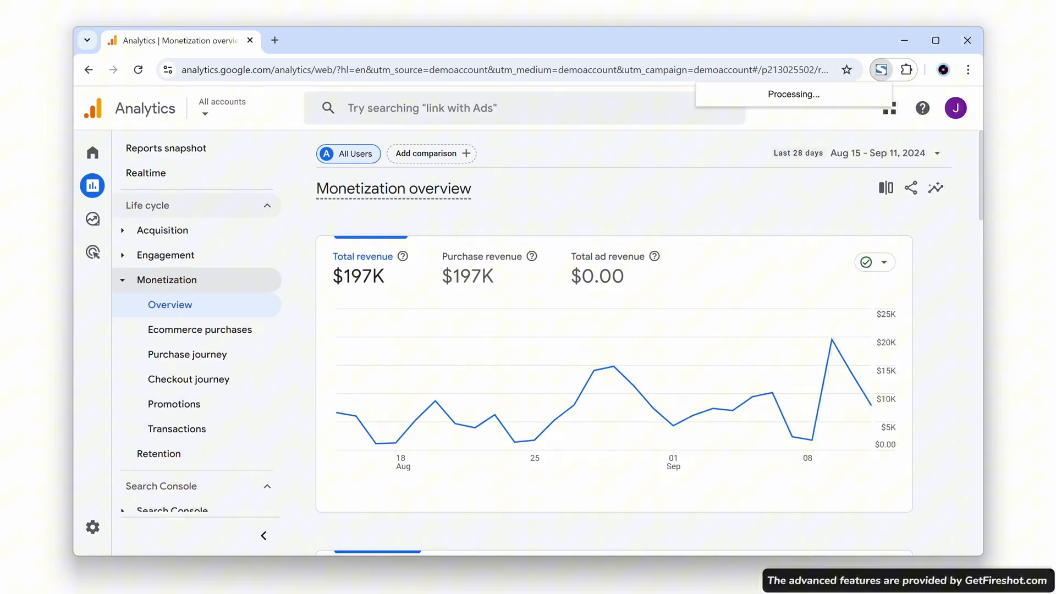
pyautogui.click(880, 70)
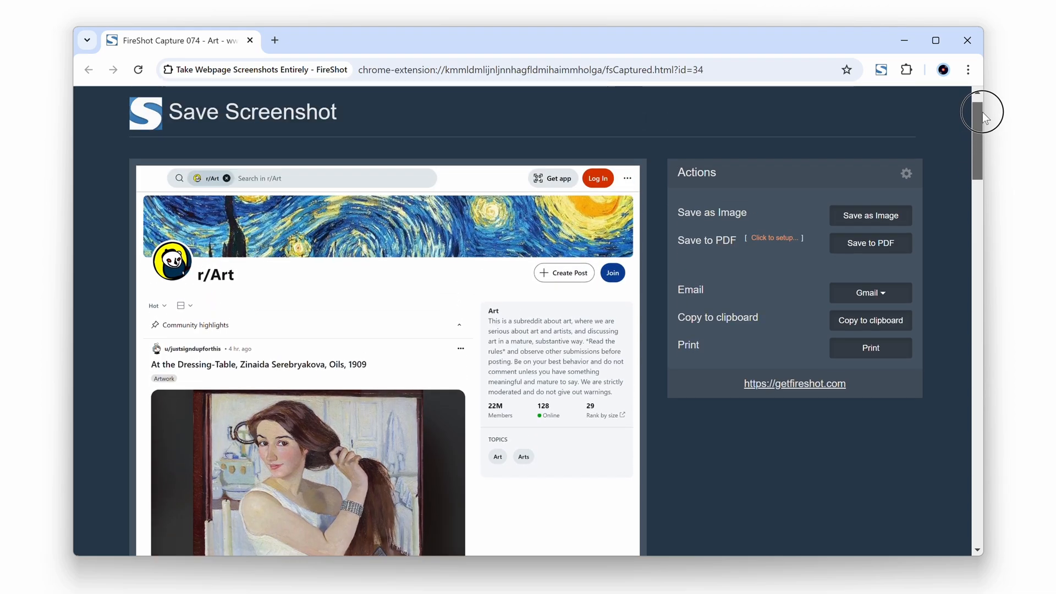
# Reopen the r/Art capture from FireShot History, filtering entries with 'redd' and choosing Art
pyautogui.click(869, 243)
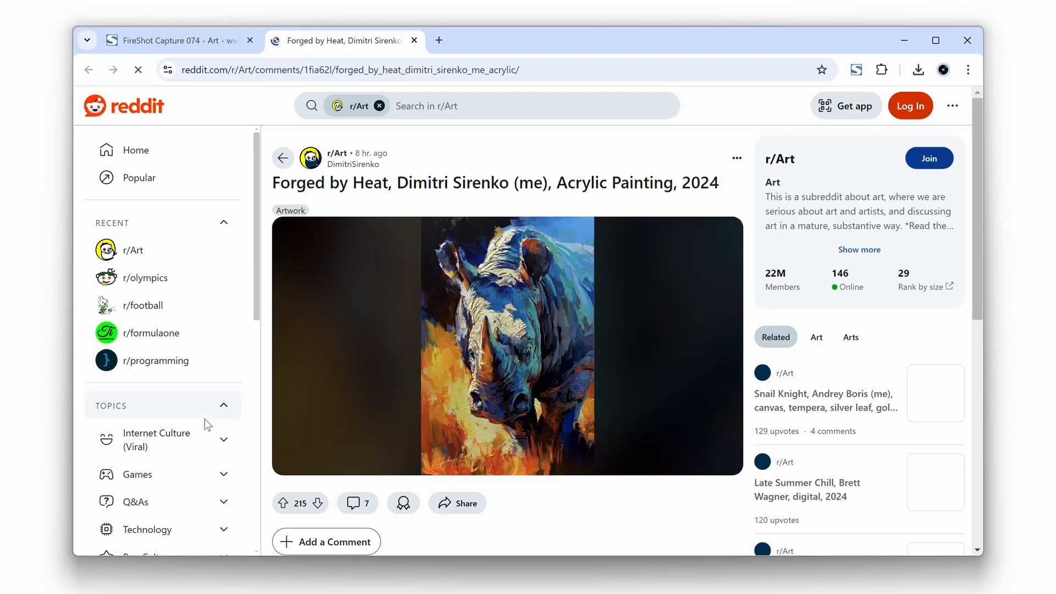
pyautogui.click(880, 69)
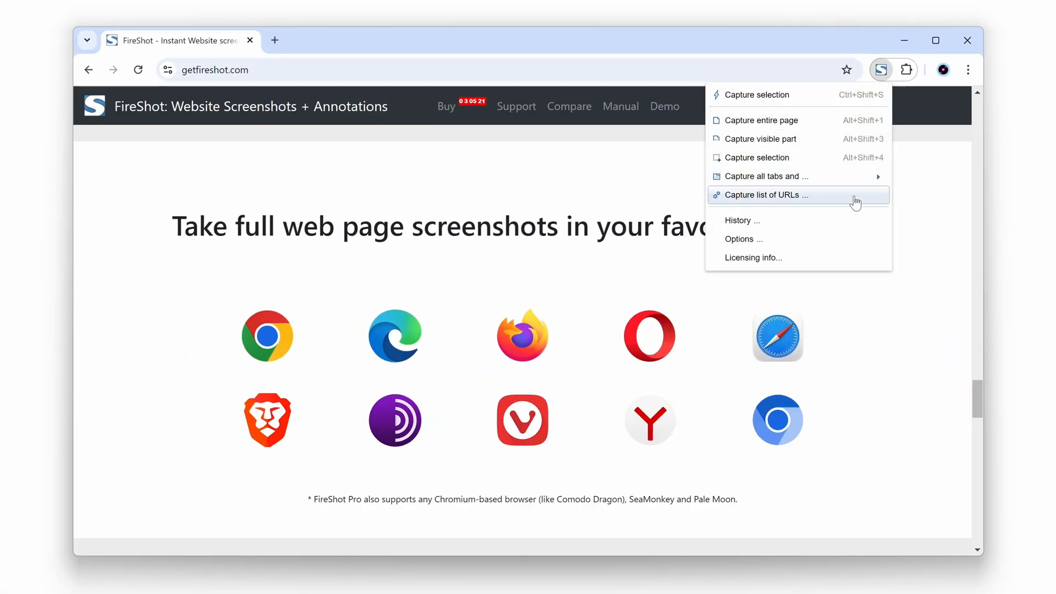
pyautogui.click(738, 220)
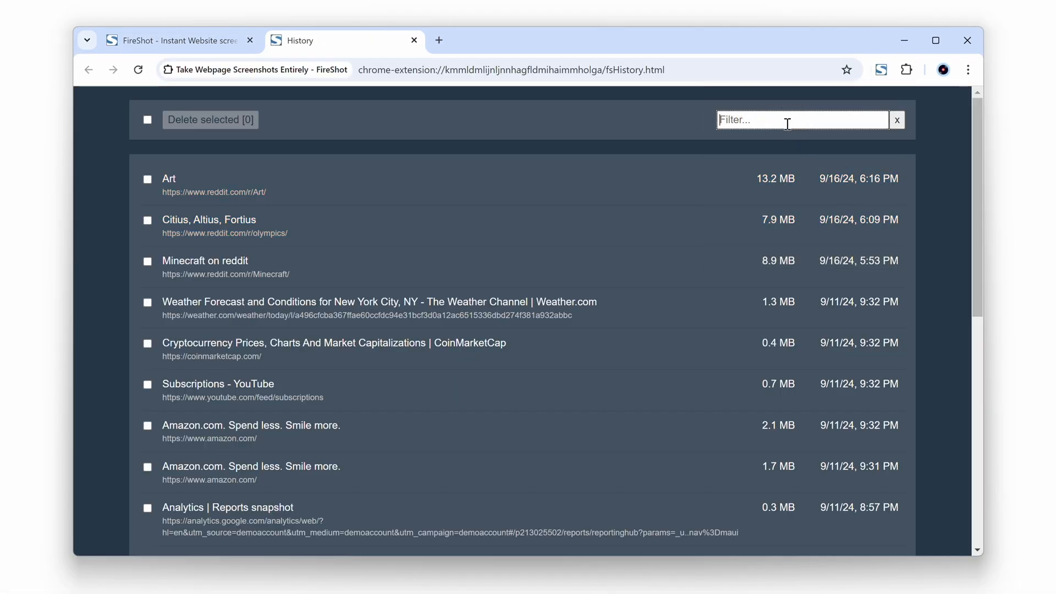
pyautogui.write('redd')
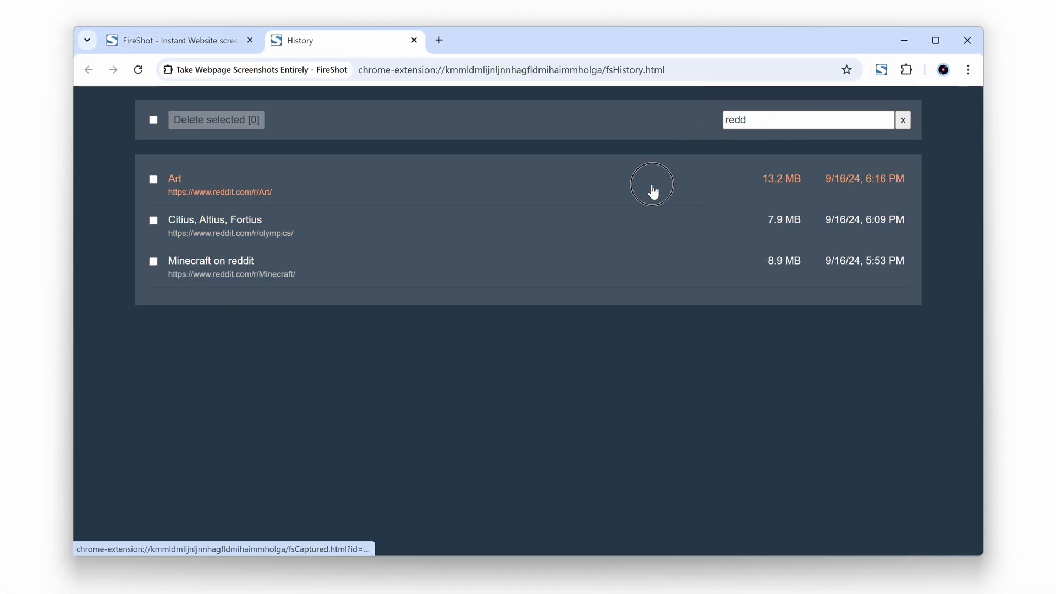
pyautogui.click(175, 178)
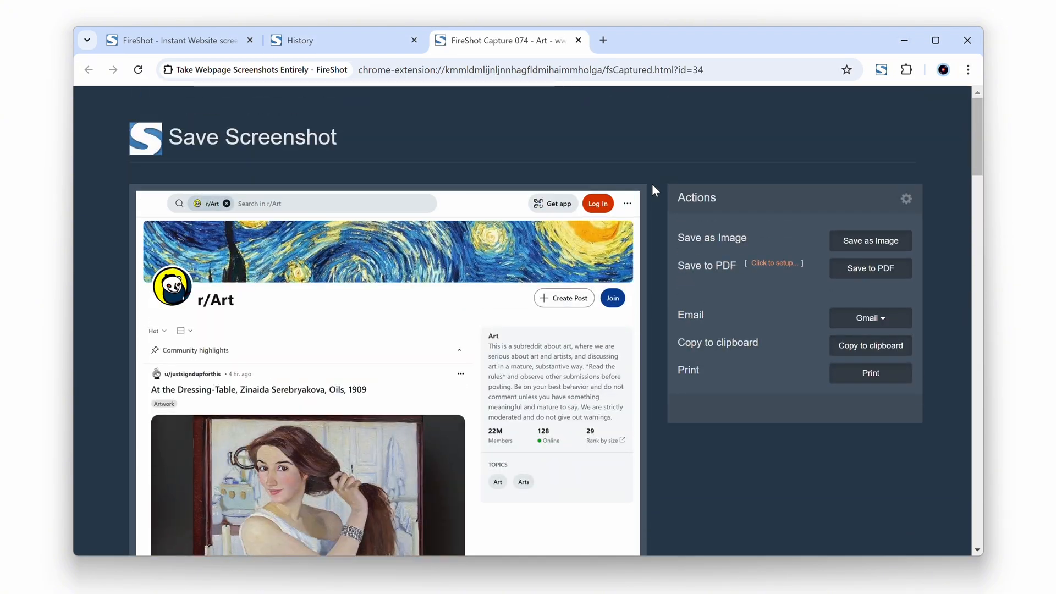